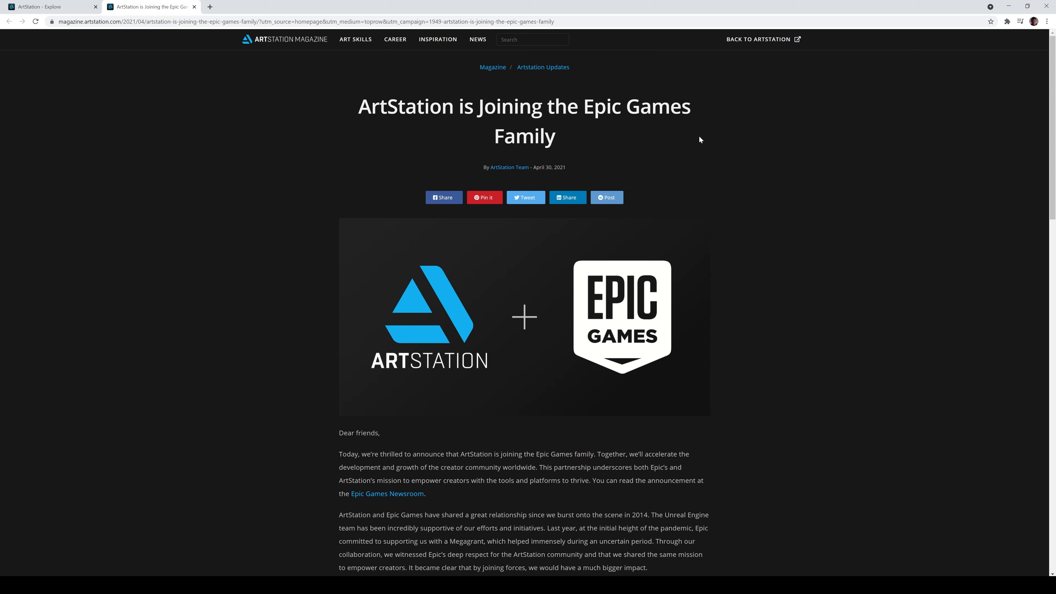
Step: Skim the Epic Games acquisition article, then return to the ArtStation Magazine front page
{"action": "scroll", "scroll_direction": "down", "scroll_amount": 3}
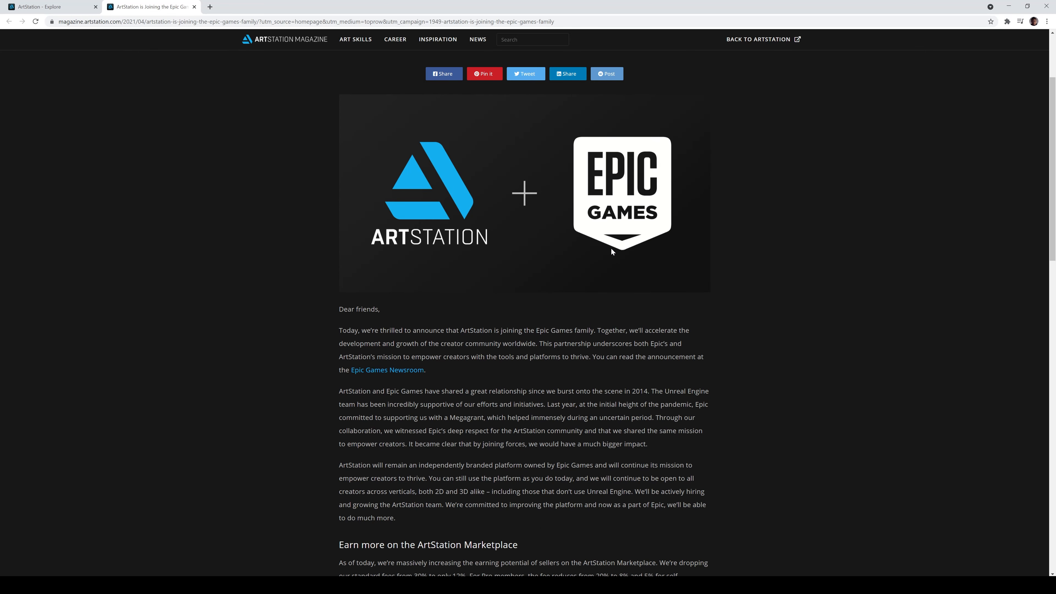
{"action": "scroll", "scroll_direction": "down", "scroll_amount": 3}
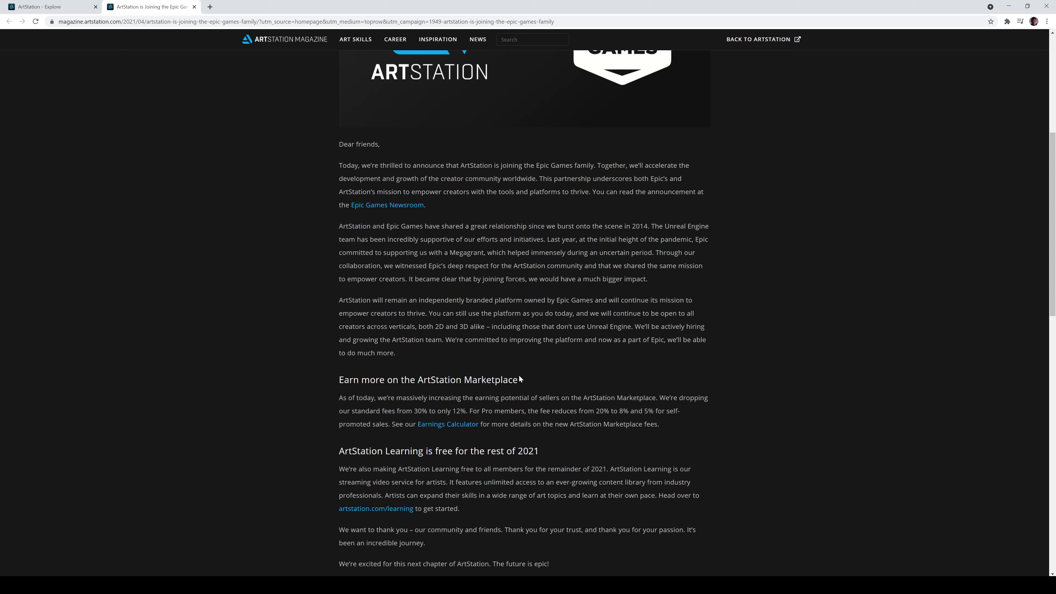
{"action": "left_click", "coordinate": [283, 38]}
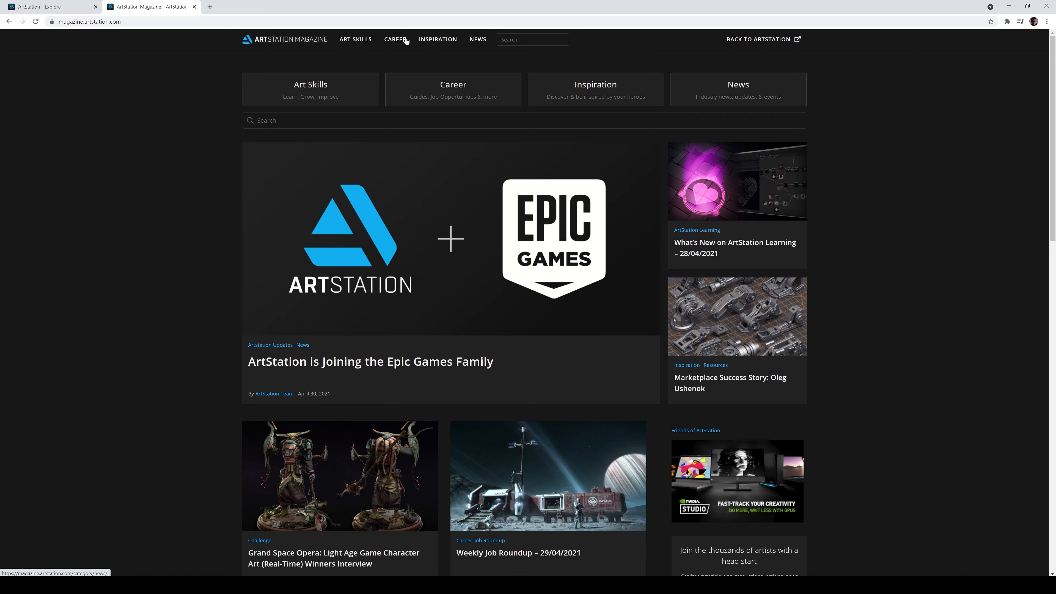
{"action": "mouse_move", "coordinate": [47, 7]}
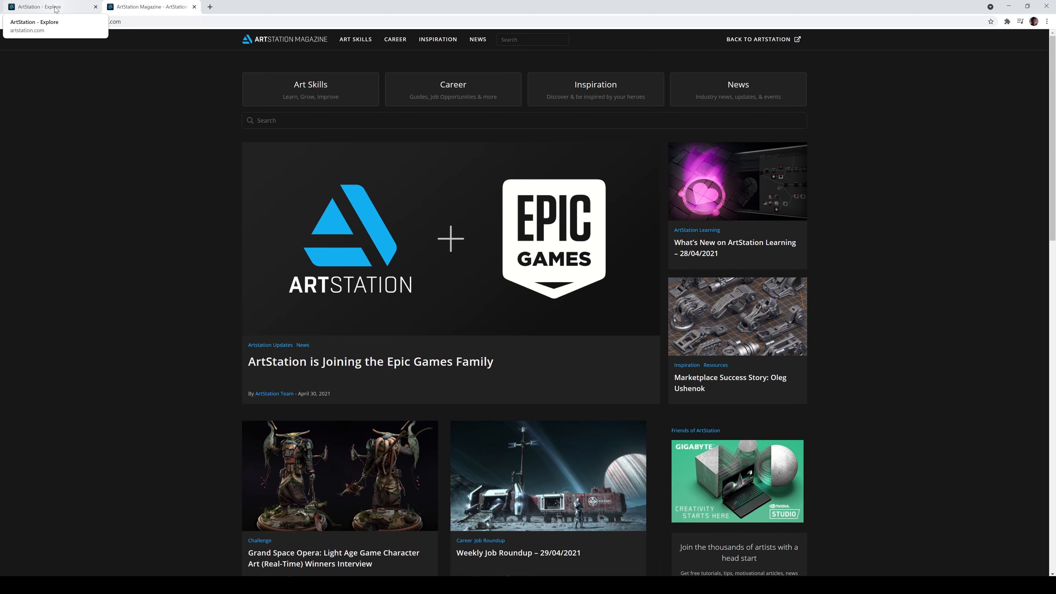
{"action": "mouse_move", "coordinate": [58, 9]}
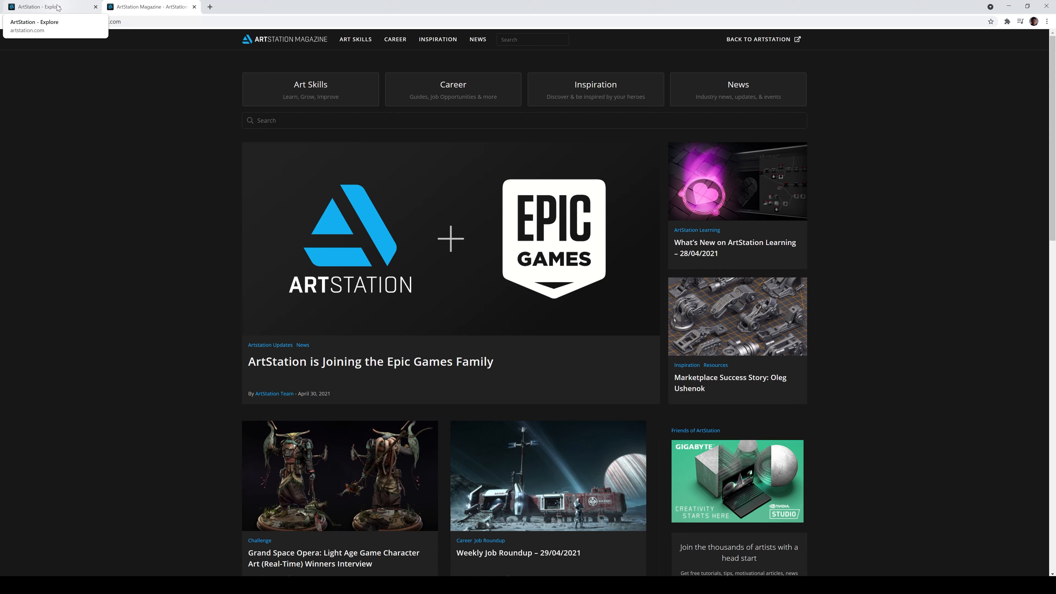
Step: Switch to the ArtStation Explore page with its community artwork grid
{"action": "left_click", "coordinate": [47, 7]}
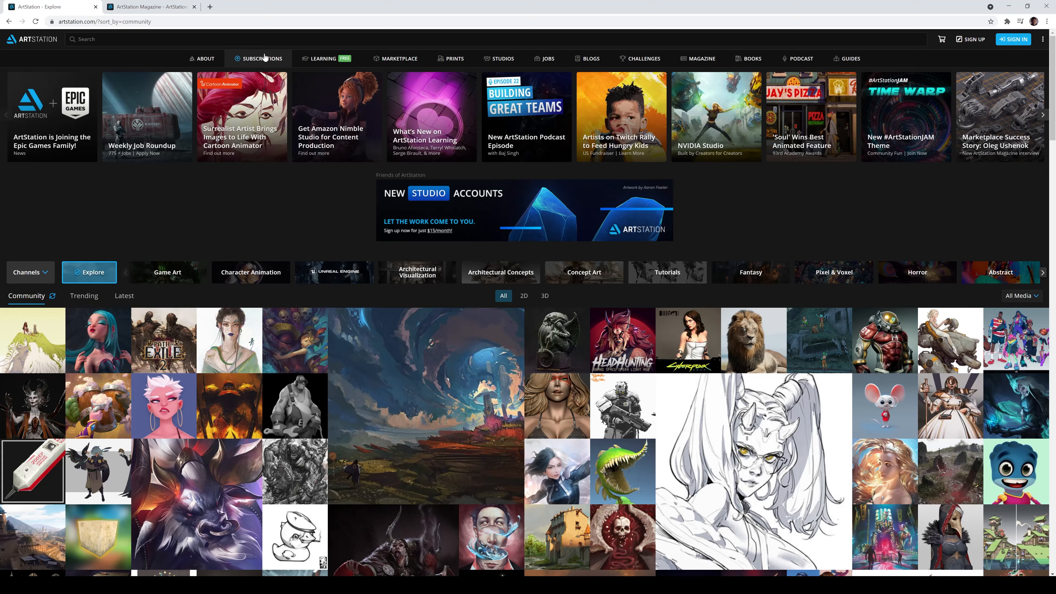
Step: View the Subscriptions page and its Free, Plus, Pro and Studio feature comparison table
{"action": "left_click", "coordinate": [261, 59]}
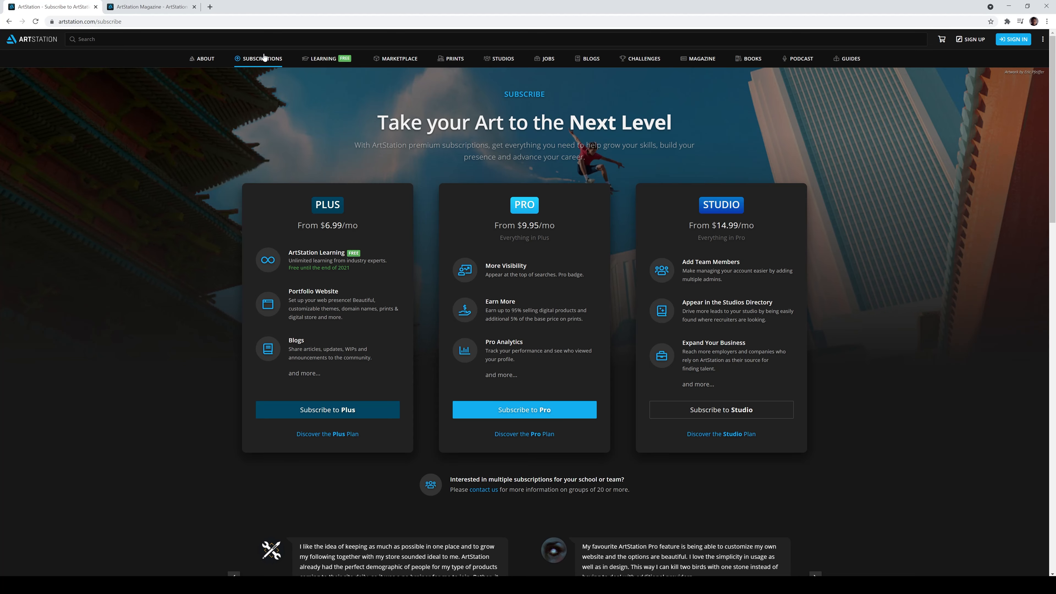
{"action": "scroll", "scroll_direction": "down", "scroll_amount": 3}
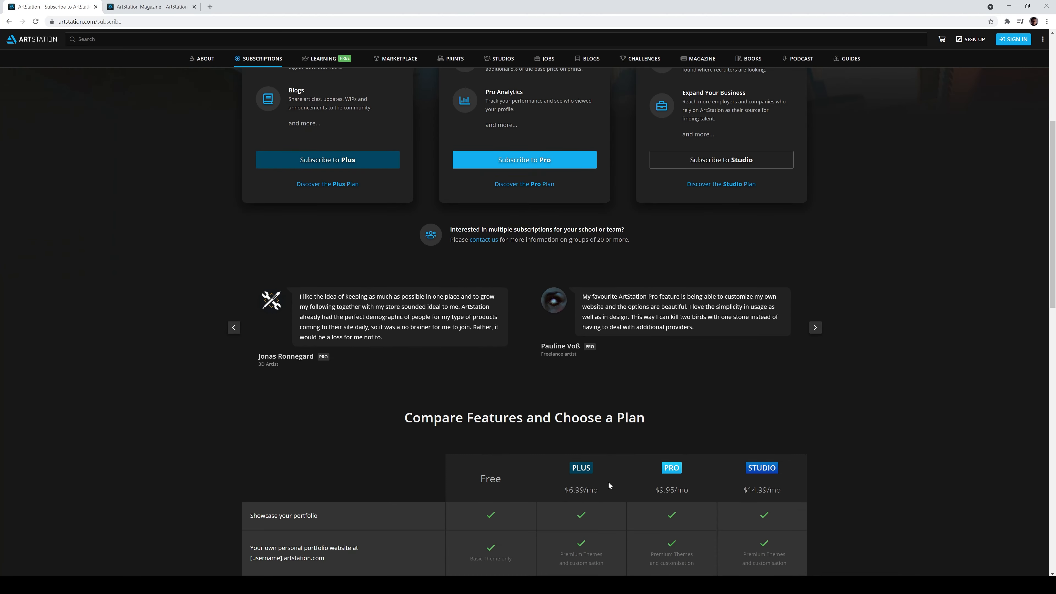
{"action": "scroll", "scroll_direction": "down", "scroll_amount": 3}
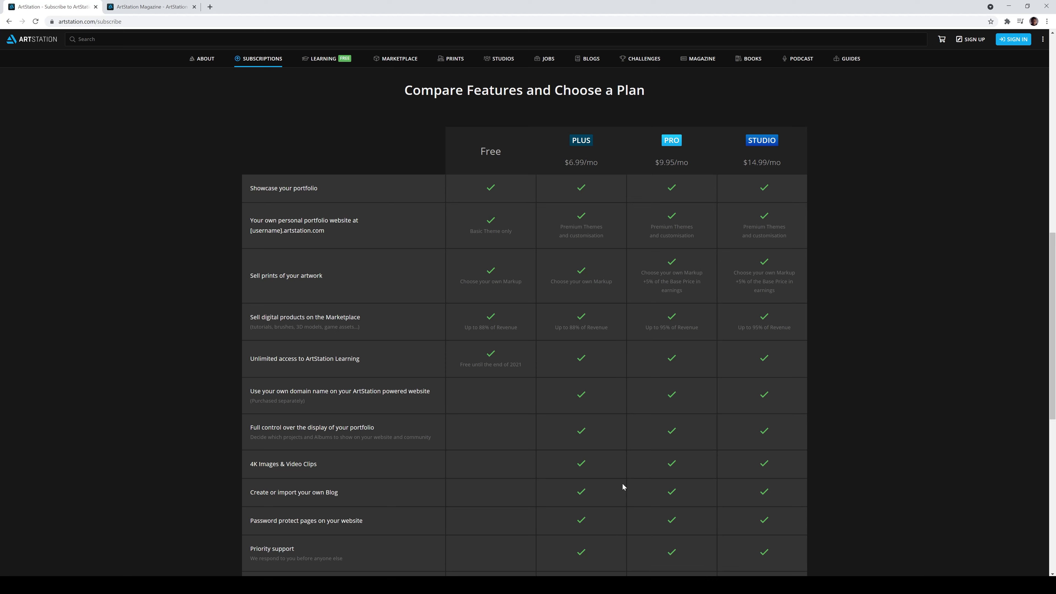
{"action": "mouse_move", "coordinate": [269, 353]}
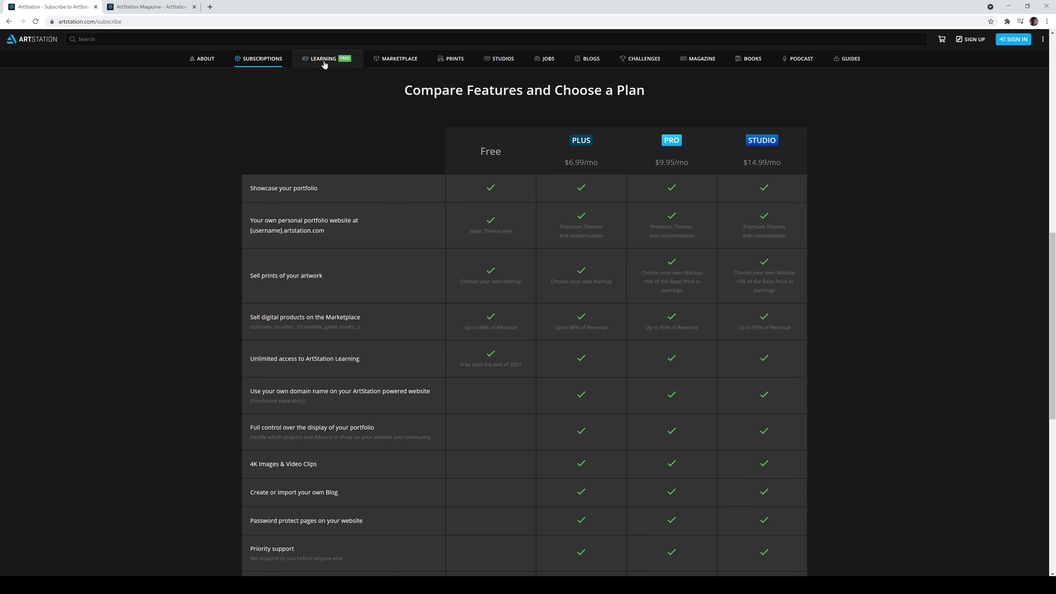
Step: Go to ArtStation Learning and show the Software filter list to pick Unreal Engine
{"action": "left_click", "coordinate": [323, 59]}
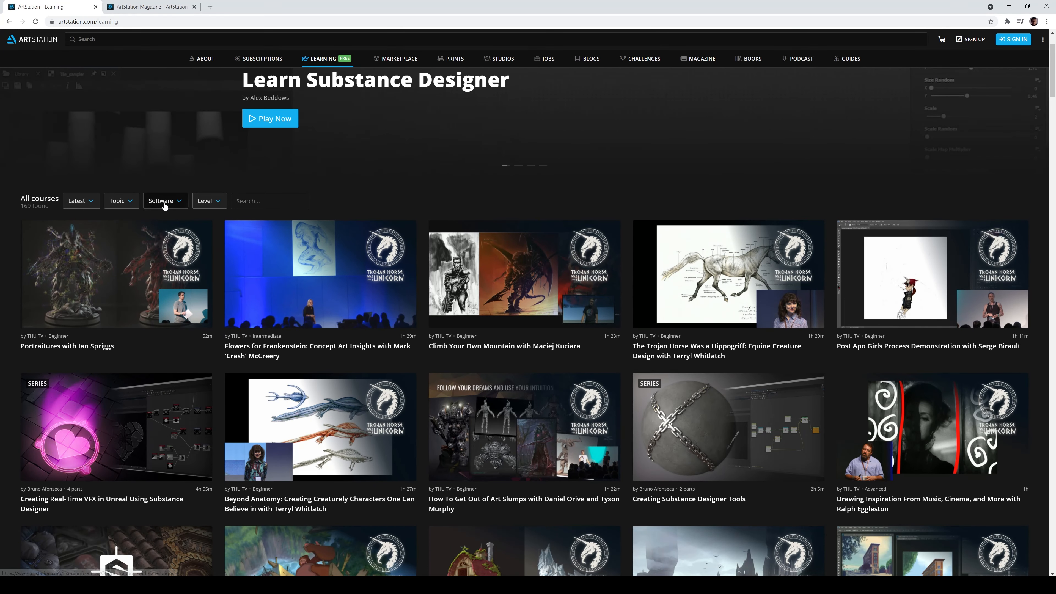
{"action": "left_click", "coordinate": [164, 200]}
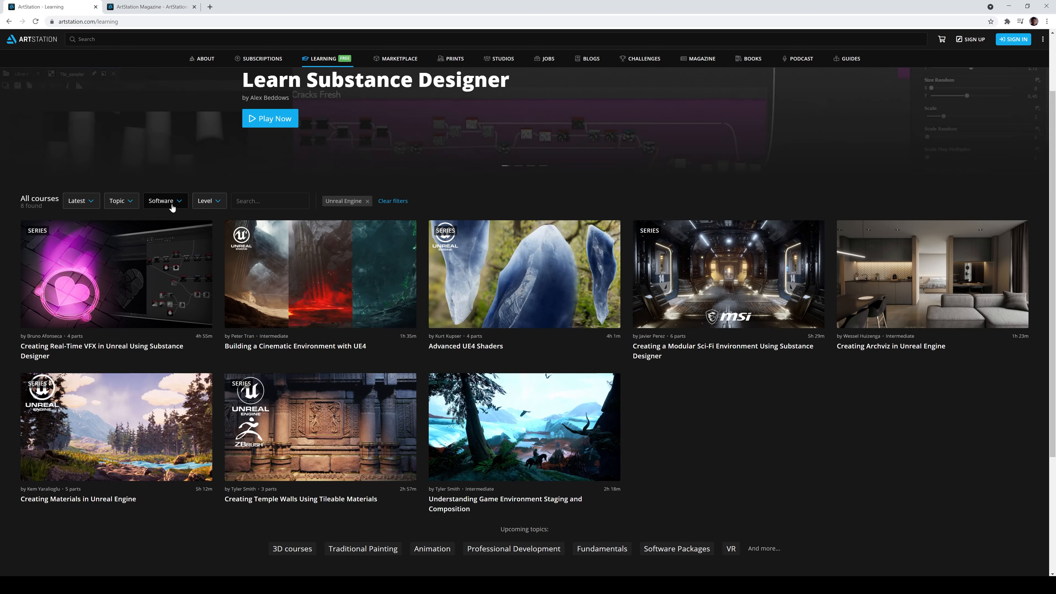
{"action": "left_click", "coordinate": [162, 201]}
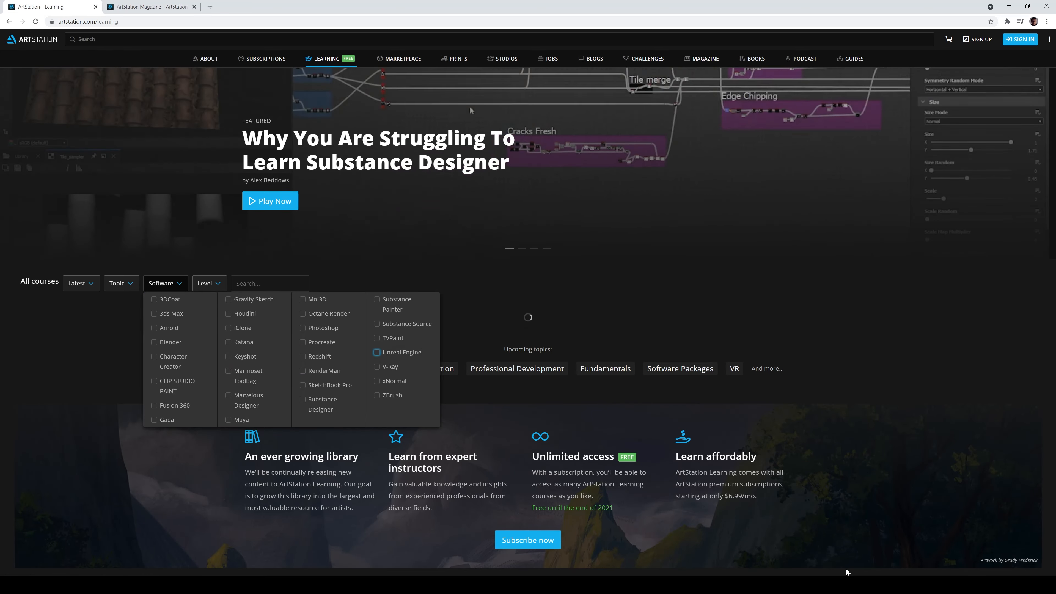